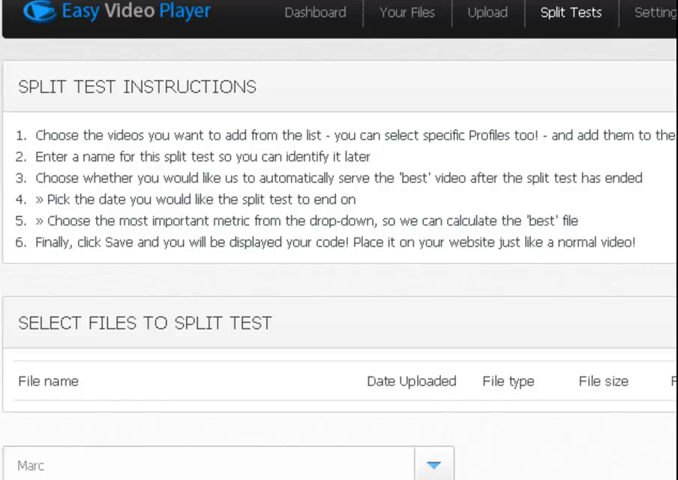
mouse_move(592, 182)
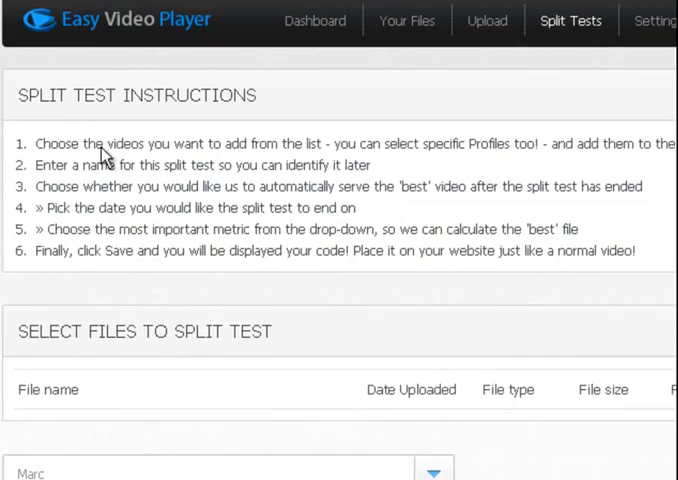
mouse_move(420, 196)
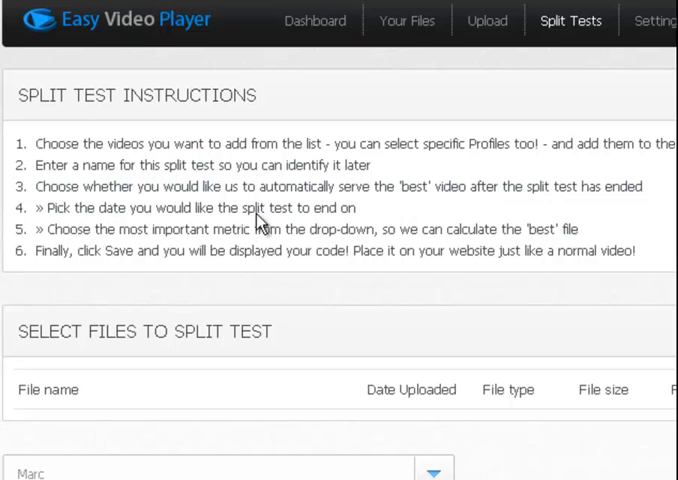
mouse_move(92, 262)
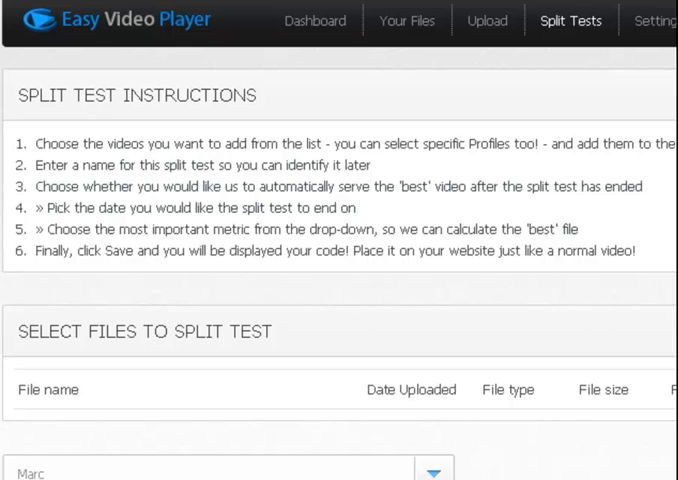
Browse the Uncategorised folder, then choose the Marc folder to find the adamacetest-1 video
scroll(down, 3)
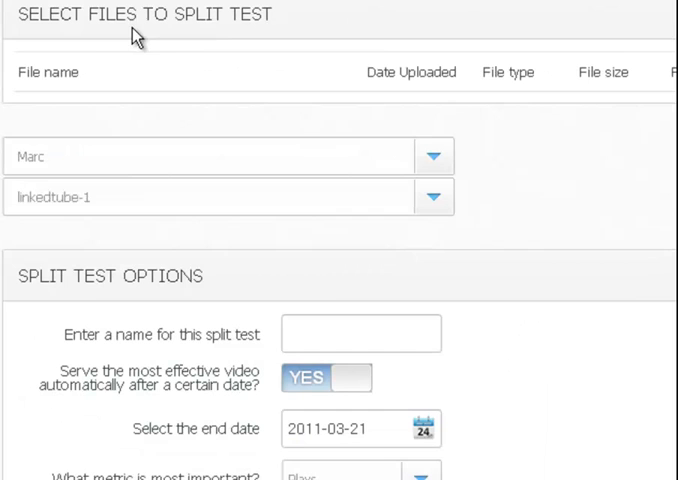
mouse_move(212, 40)
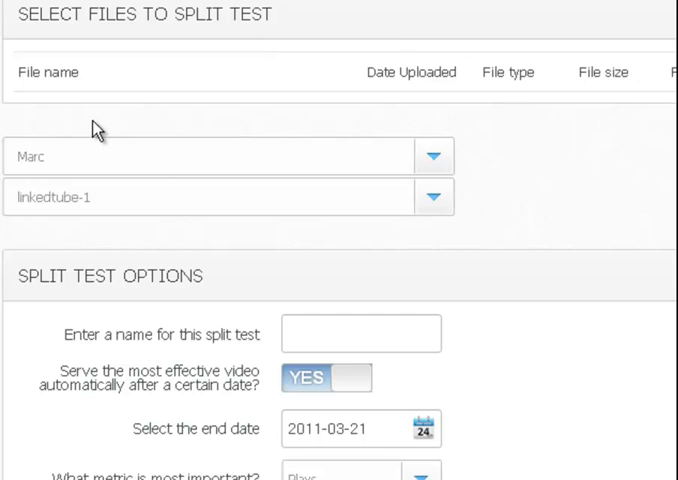
mouse_move(136, 164)
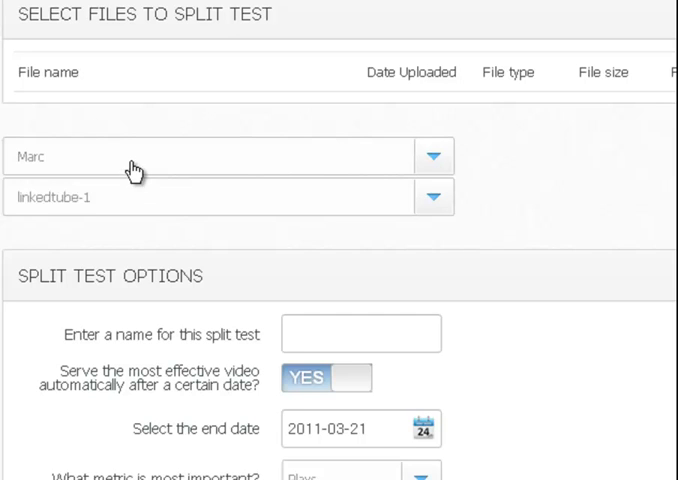
click(432, 156)
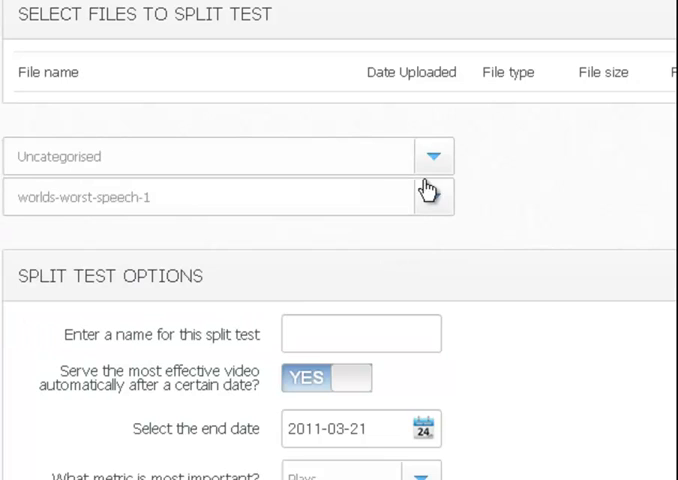
mouse_move(72, 216)
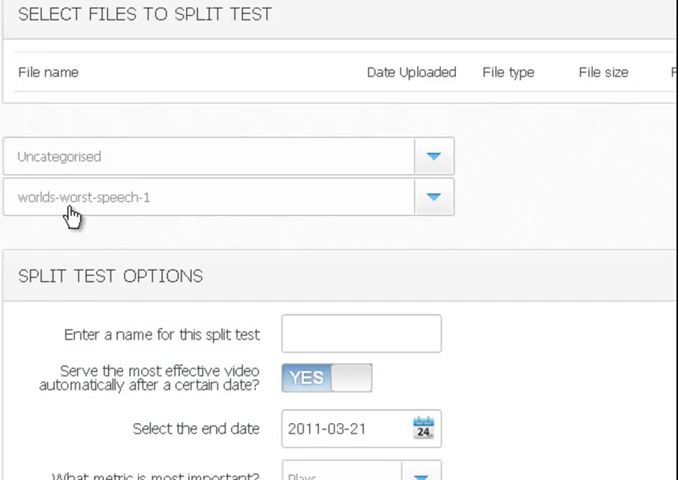
click(432, 196)
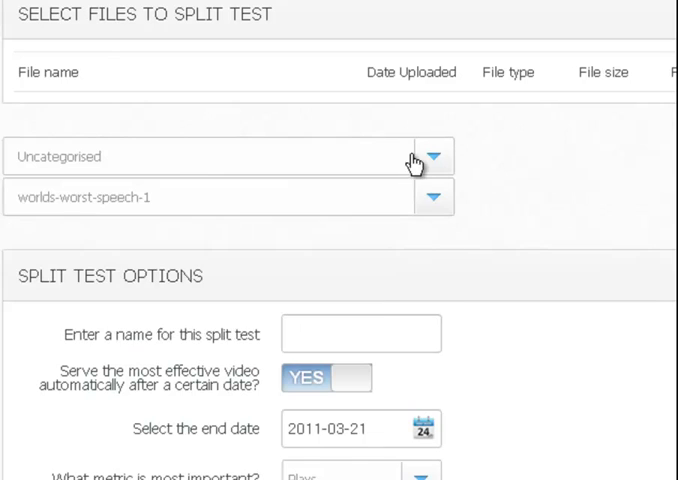
click(432, 156)
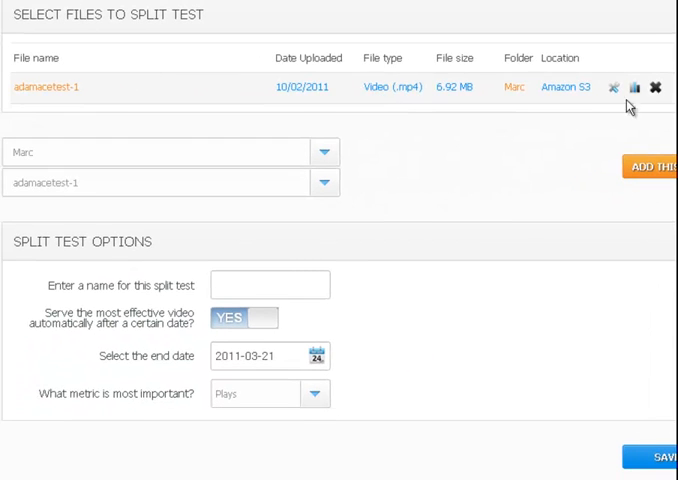
mouse_move(424, 204)
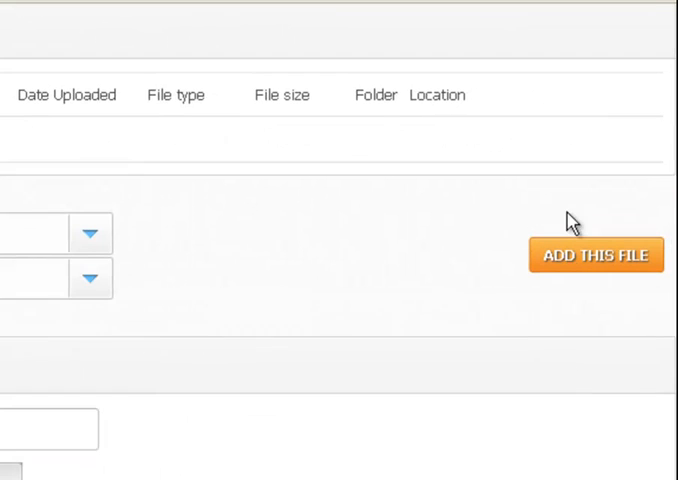
Add the chosen video, then select linkedtube-1 from the Marc folder as the second file
click(596, 262)
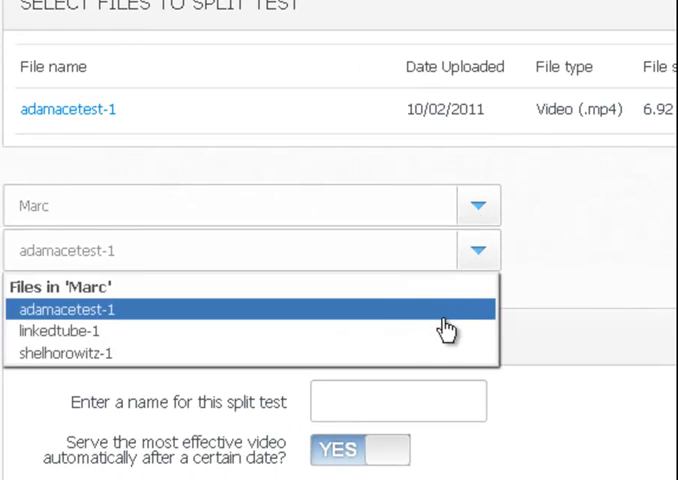
click(76, 332)
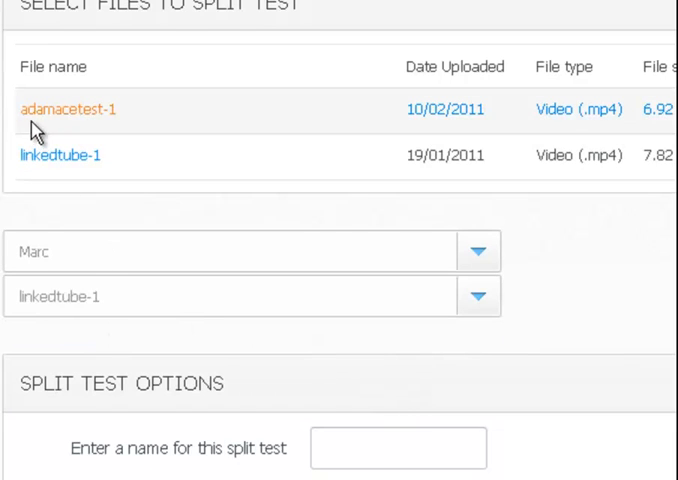
click(62, 154)
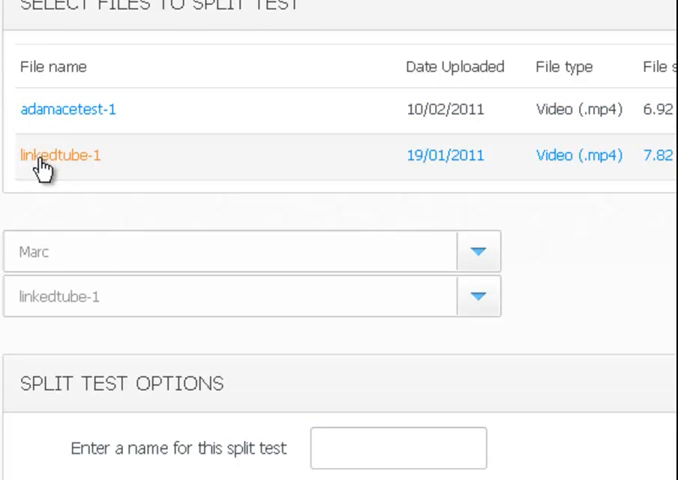
scroll(down, 3)
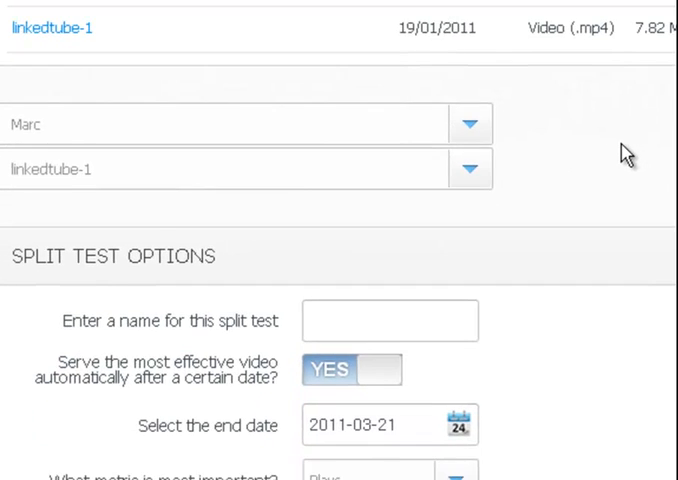
Name the test 'Split Test 1', keep auto-serve on YES and set the end date to 2011-03-24
scroll(down, 3)
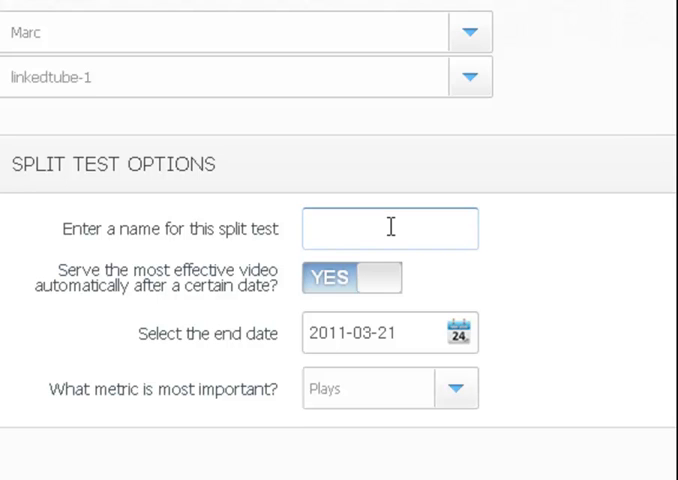
text(Split Test)
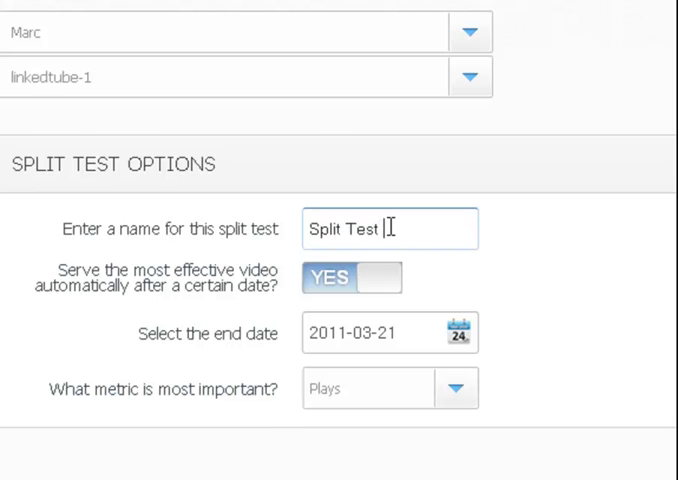
text(1)
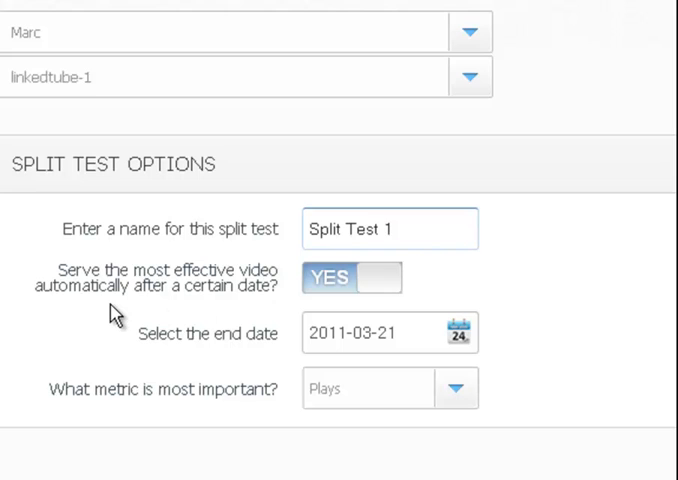
click(388, 228)
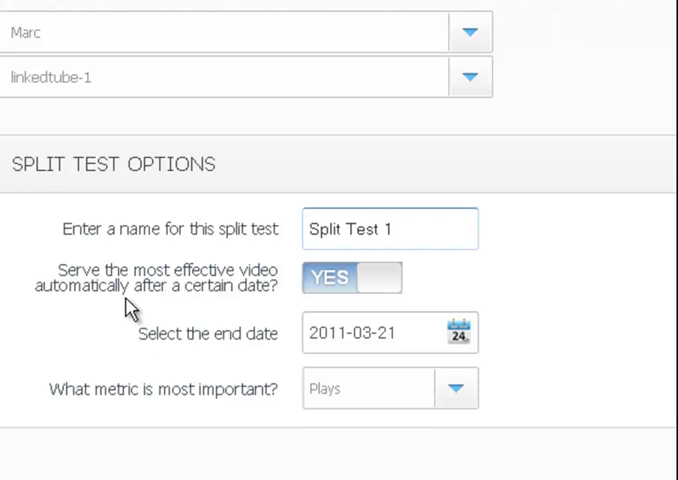
click(388, 228)
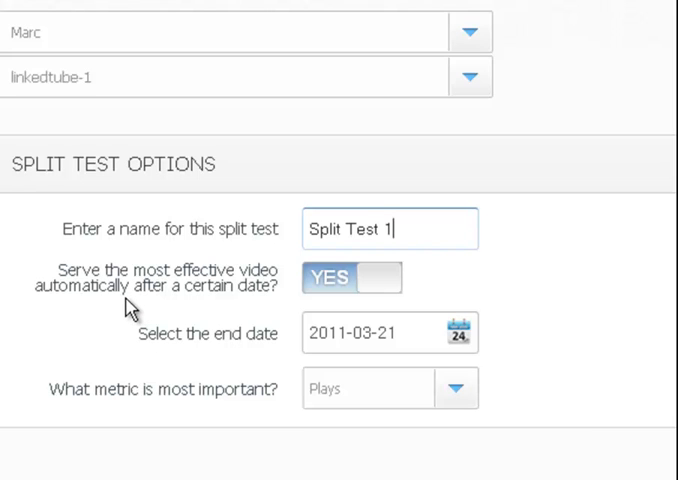
click(460, 332)
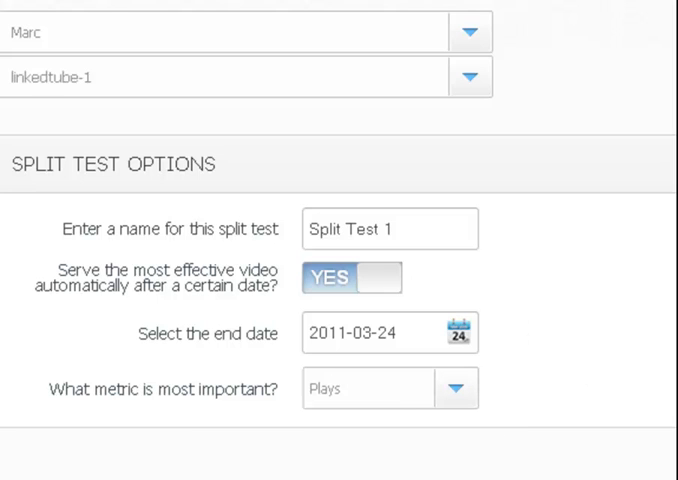
mouse_move(448, 446)
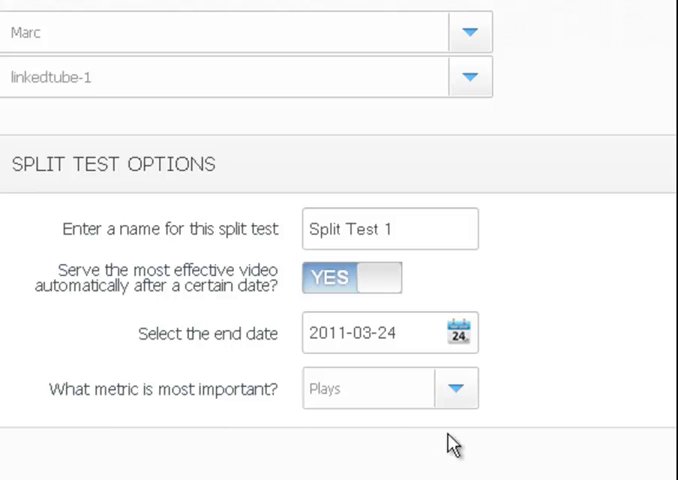
mouse_move(332, 414)
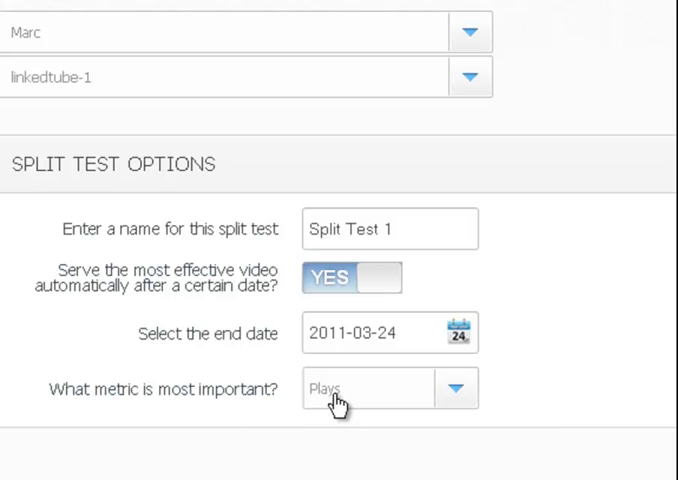
mouse_move(452, 396)
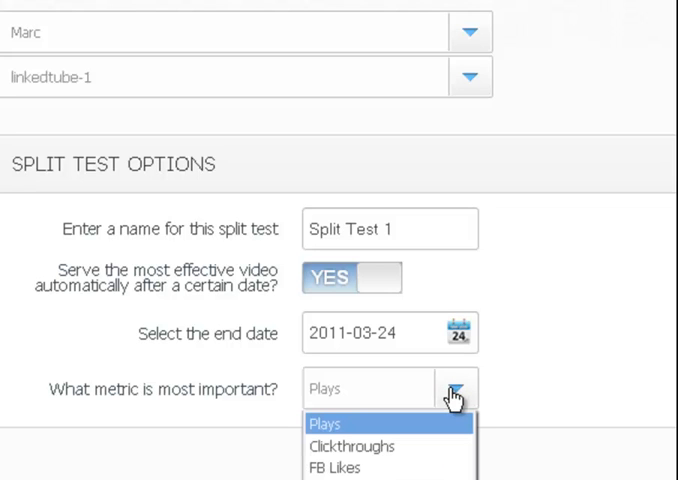
scroll(down, 3)
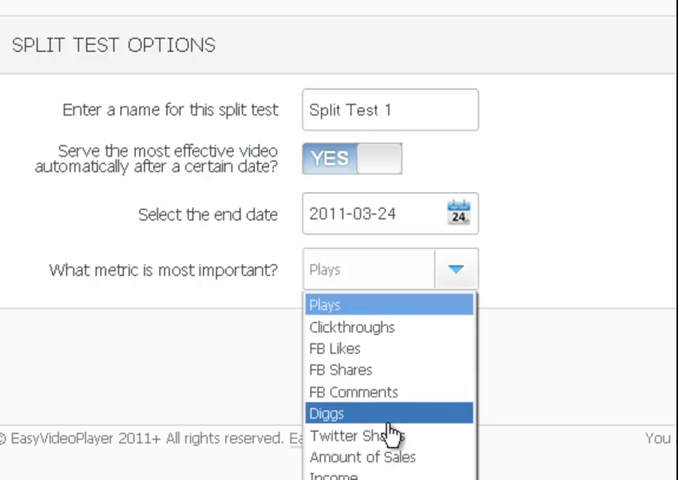
mouse_move(364, 456)
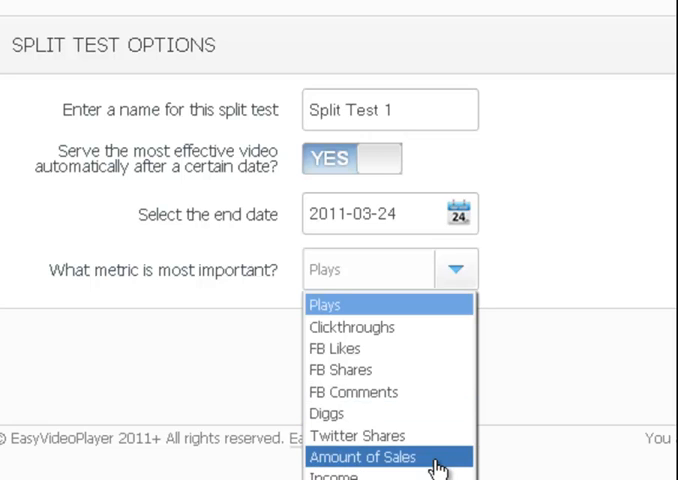
mouse_move(420, 474)
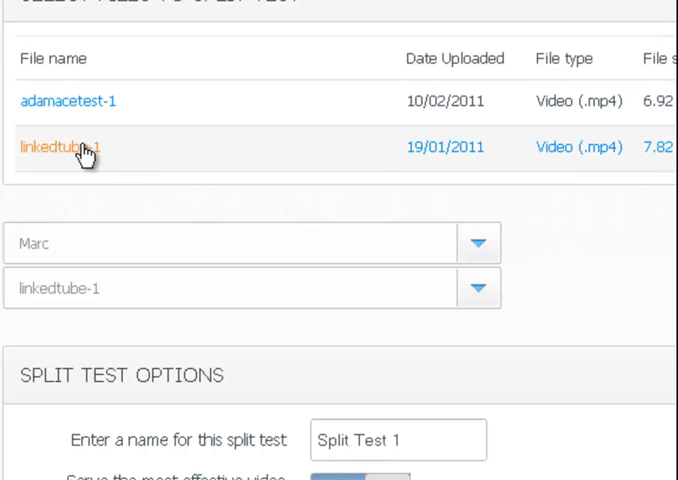
scroll(down, 3)
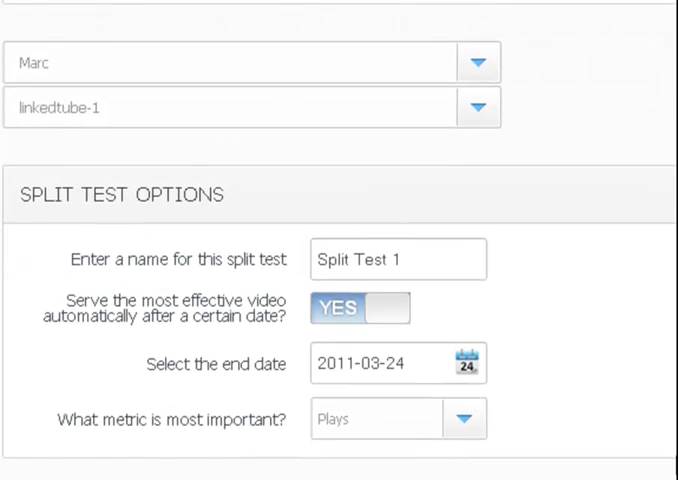
scroll(down, 3)
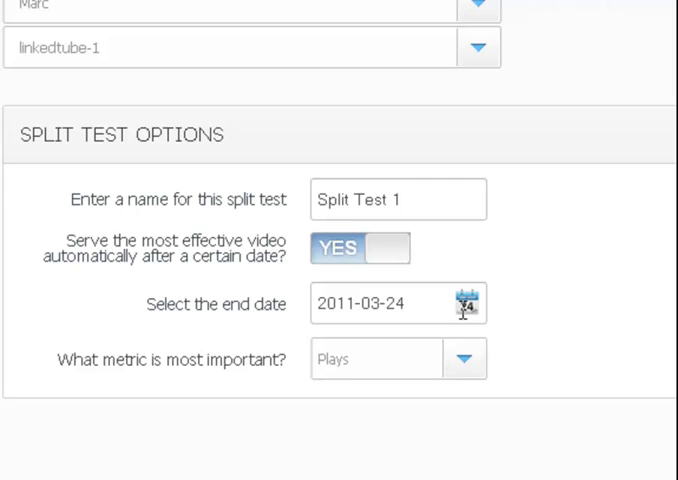
mouse_move(258, 284)
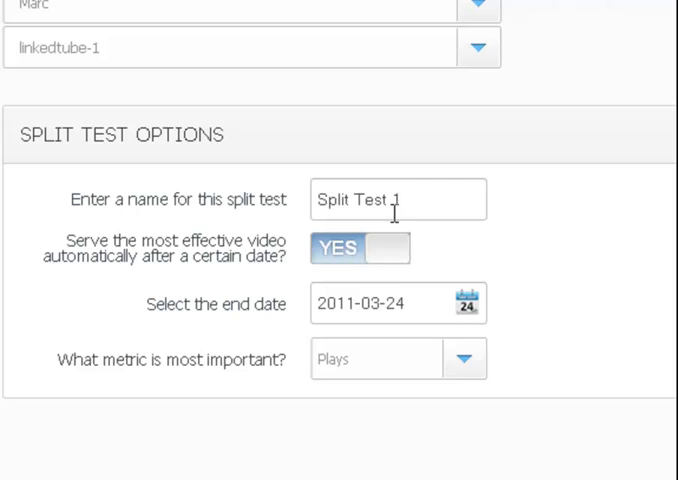
Switch 'Serve the most effective video automatically' to NO, hiding end date and metric
click(356, 248)
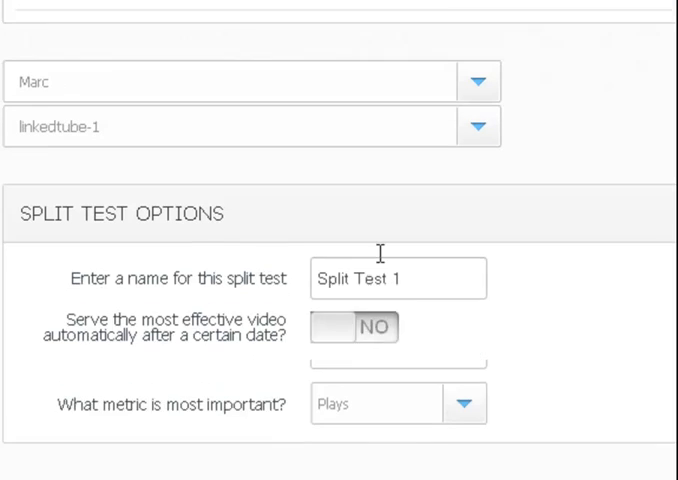
scroll(down, 3)
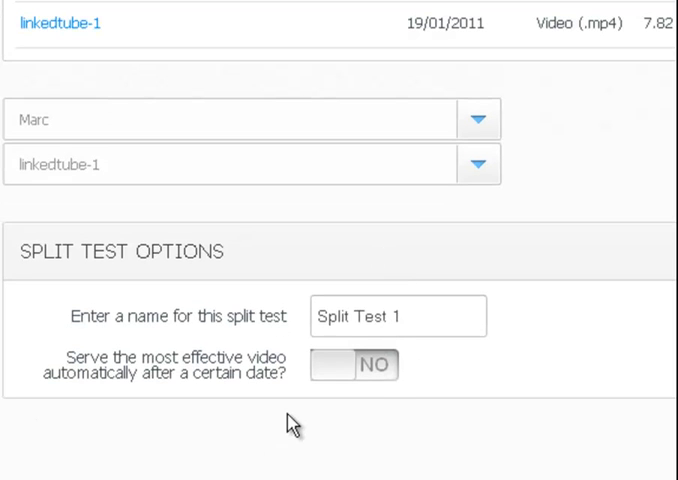
mouse_move(476, 460)
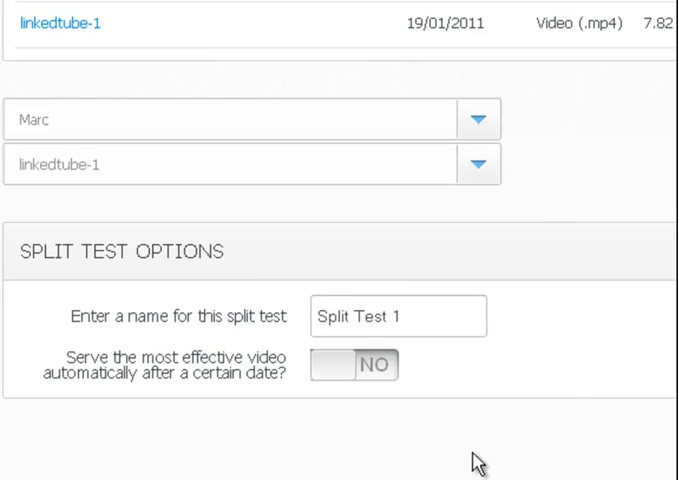
mouse_move(574, 388)
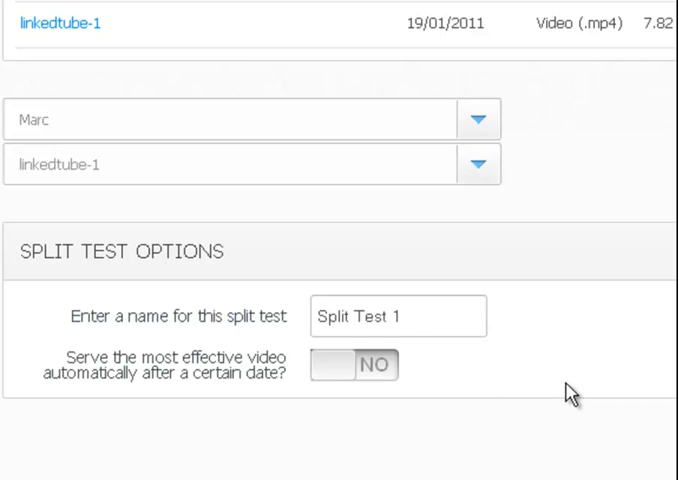
mouse_move(150, 374)
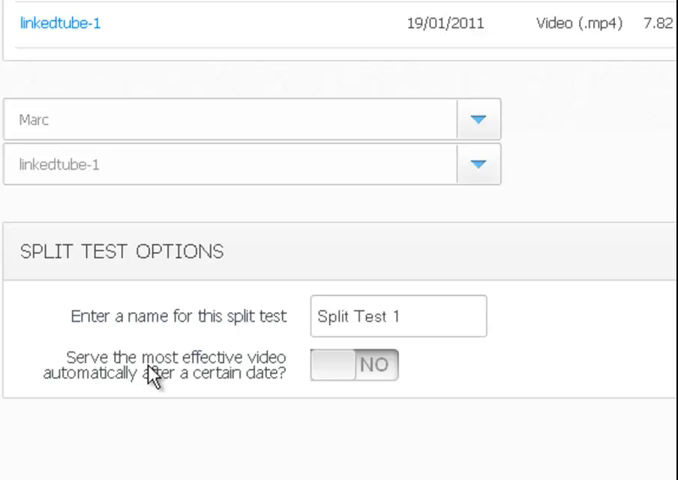
click(356, 368)
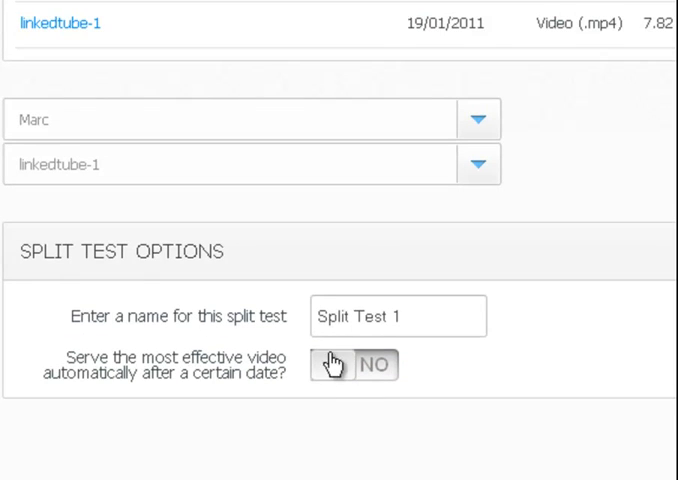
Switch auto-serve back to YES and check end date 2011-03-24 and metric Plays reappear
click(352, 364)
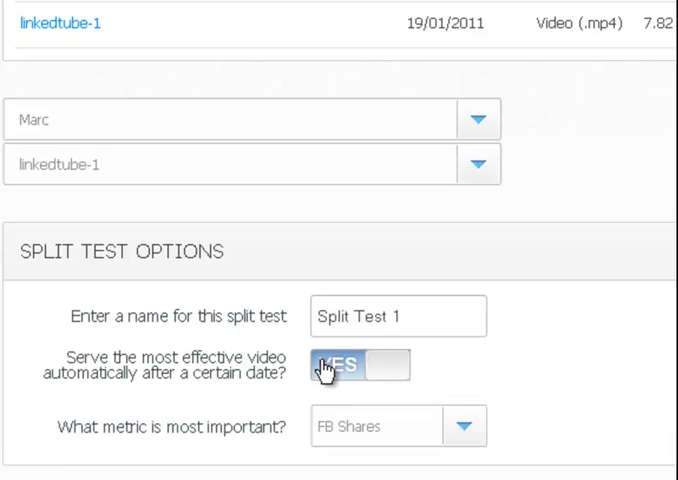
click(344, 372)
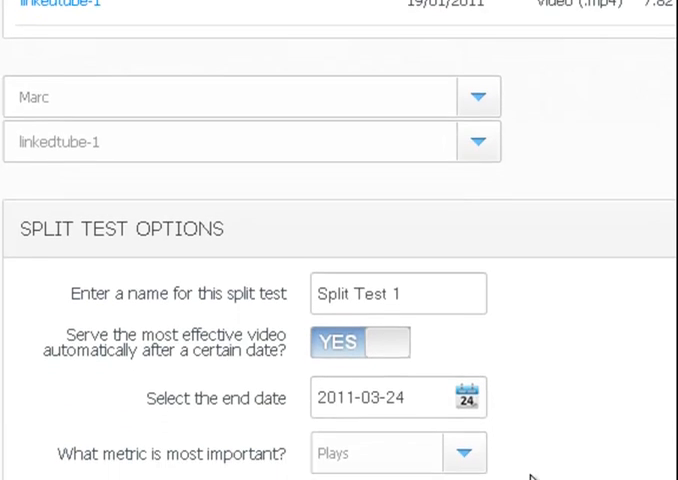
scroll(down, 3)
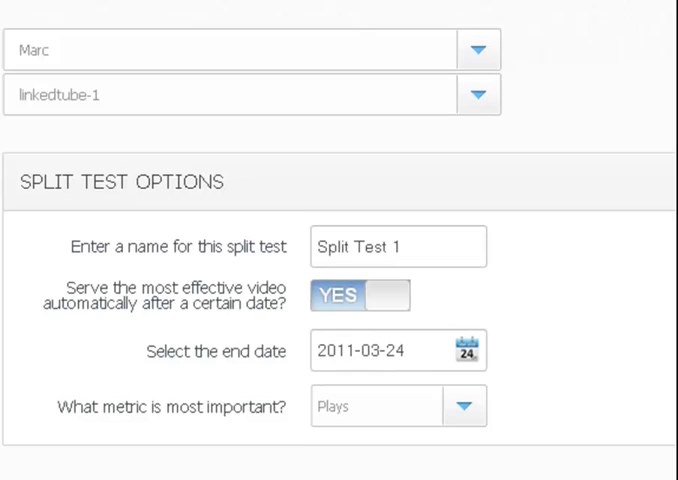
scroll(down, 3)
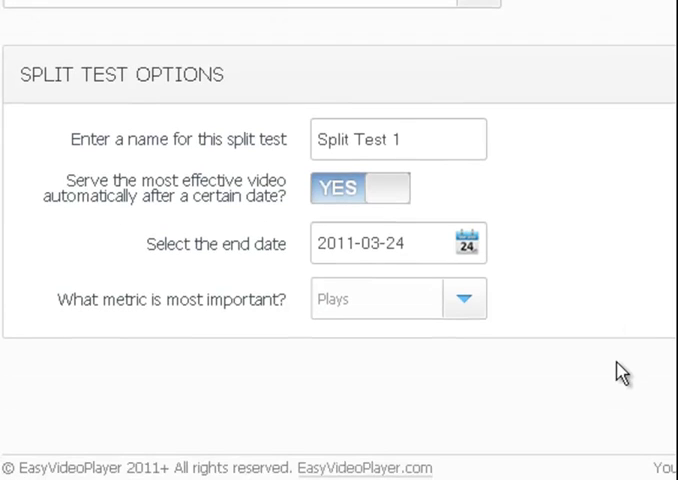